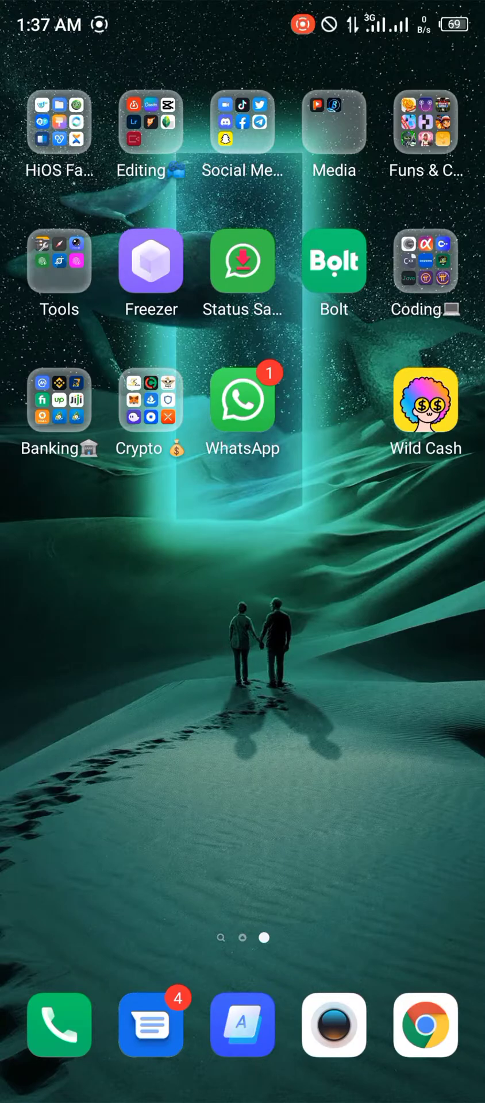
Step: Launch Binance from the Banking folder after leaving the crypto wallet app
left_click(149, 400)
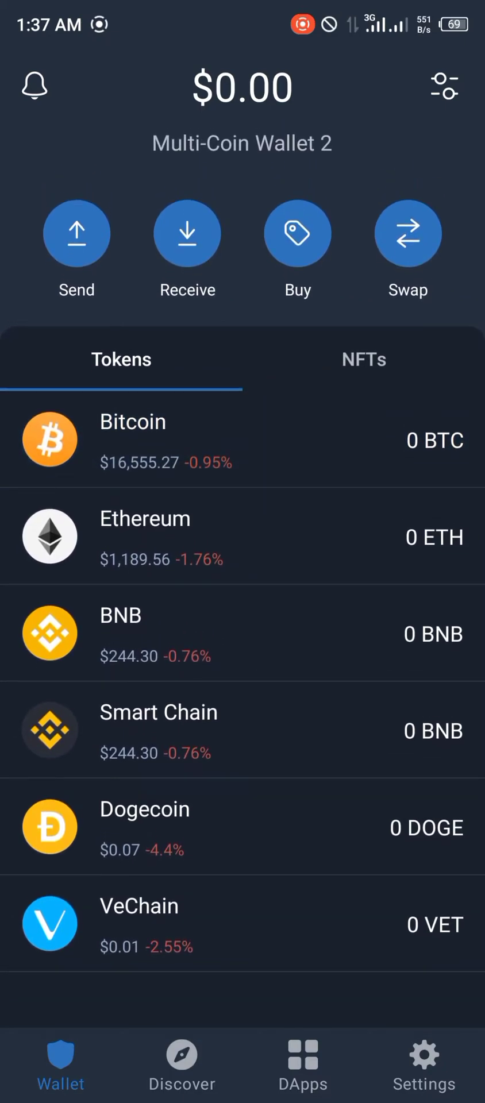
scroll("up", 3)
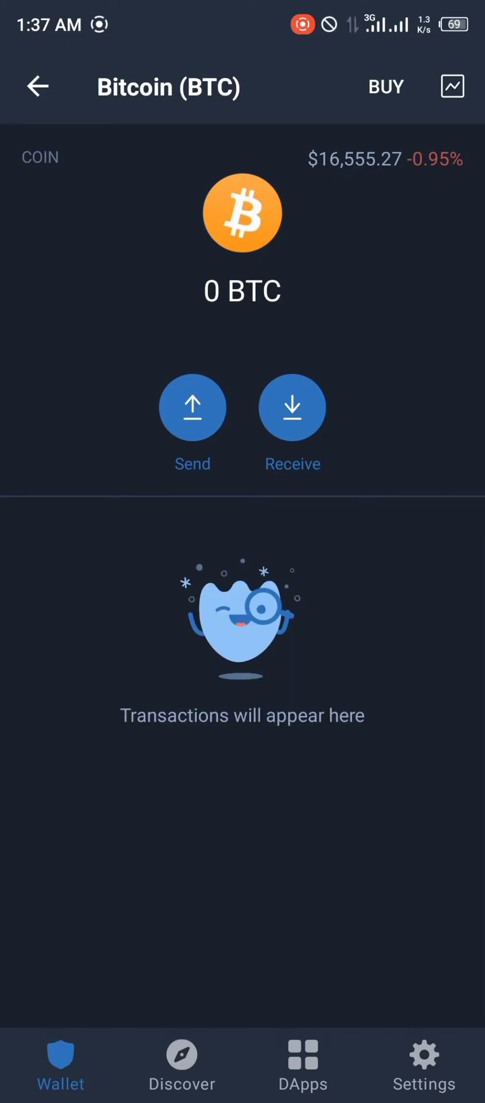
left_click(192, 407)
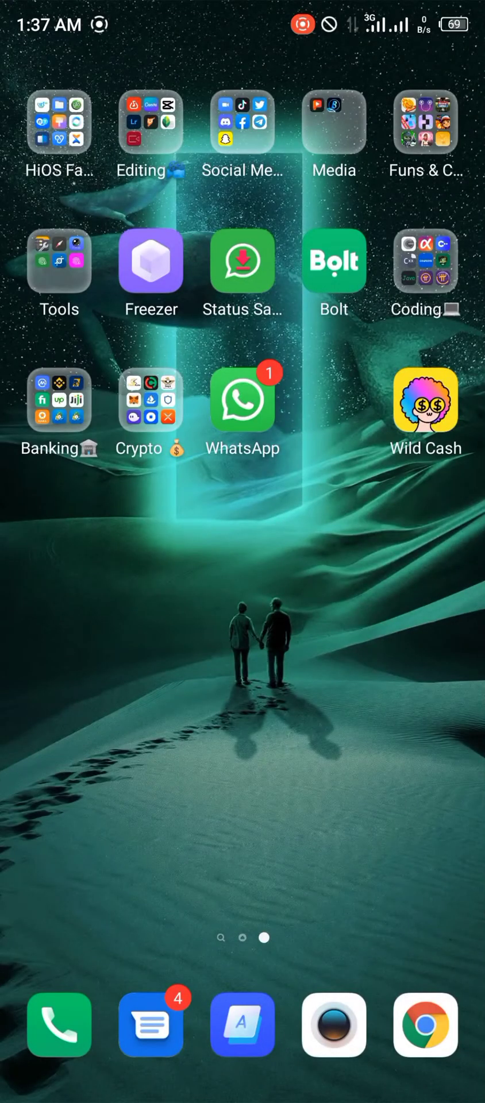
left_click(59, 400)
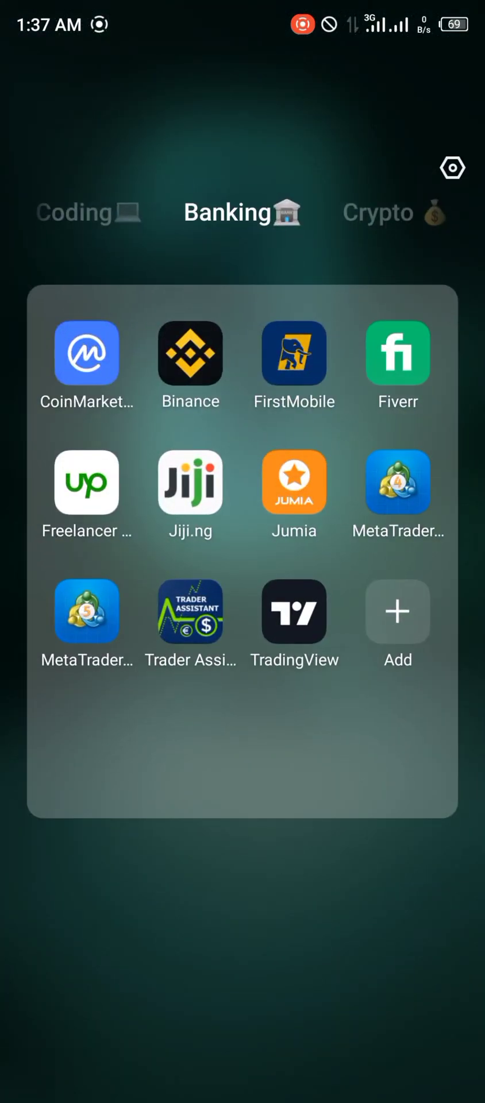
left_click(190, 353)
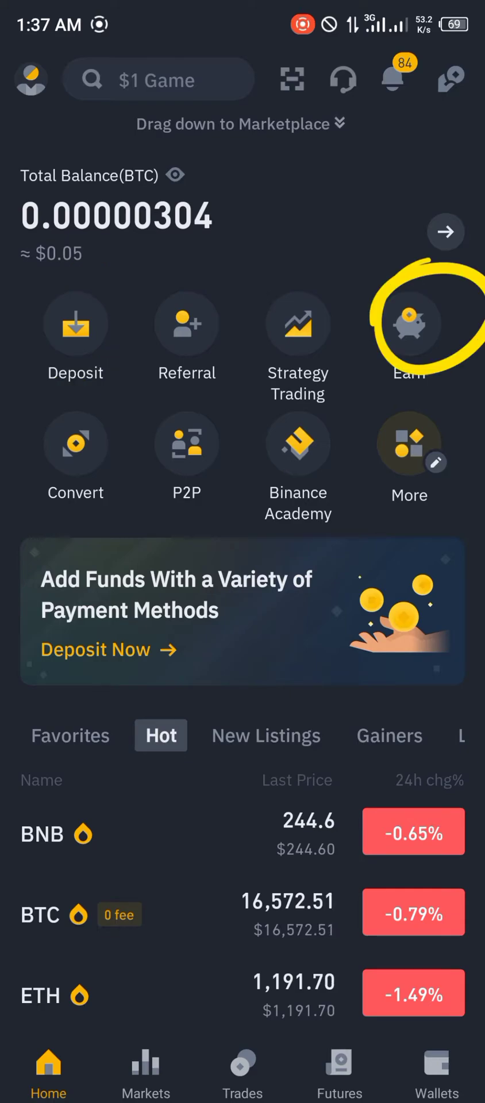
Step: Start a deposit, choose BTC and copy the Bitcoin-network deposit address
left_click(30, 78)
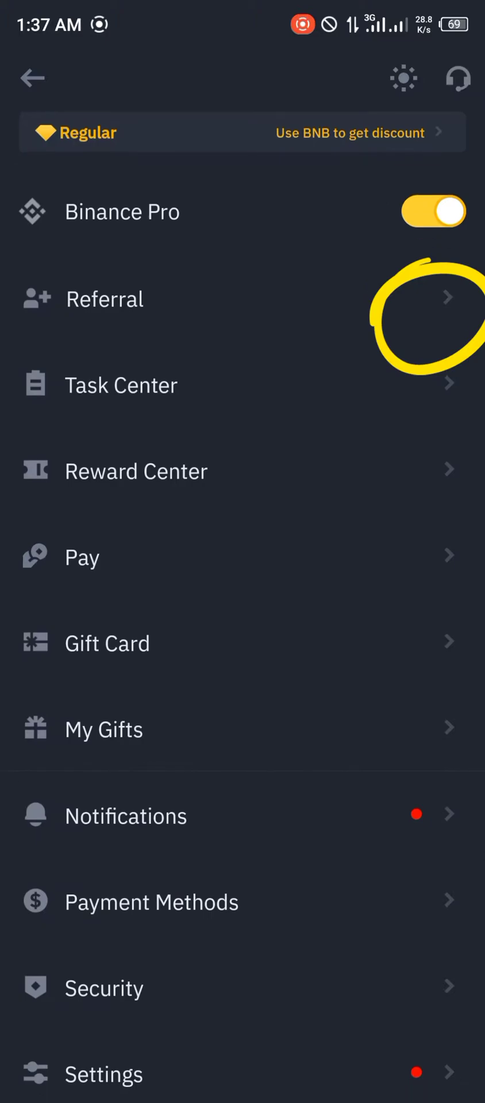
left_click(31, 78)
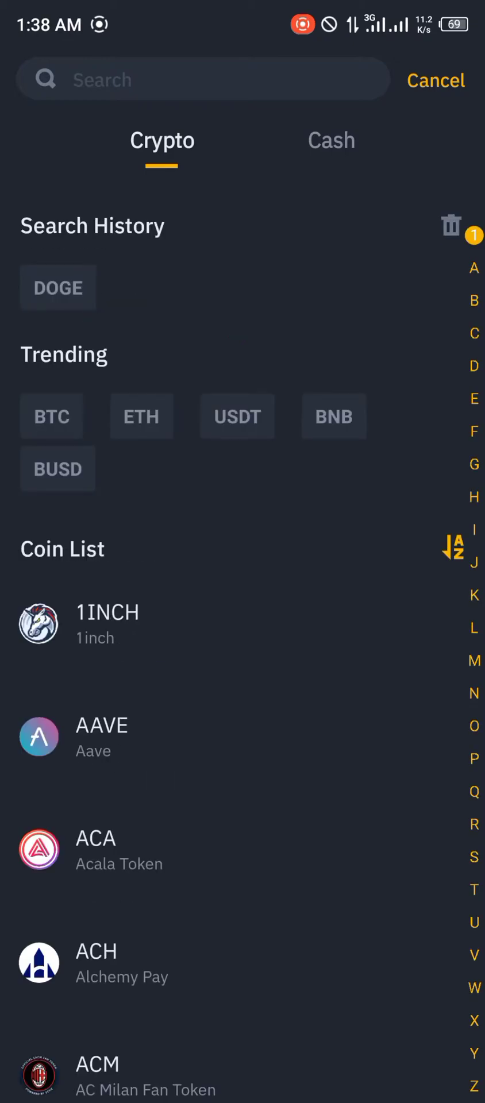
left_click(50, 416)
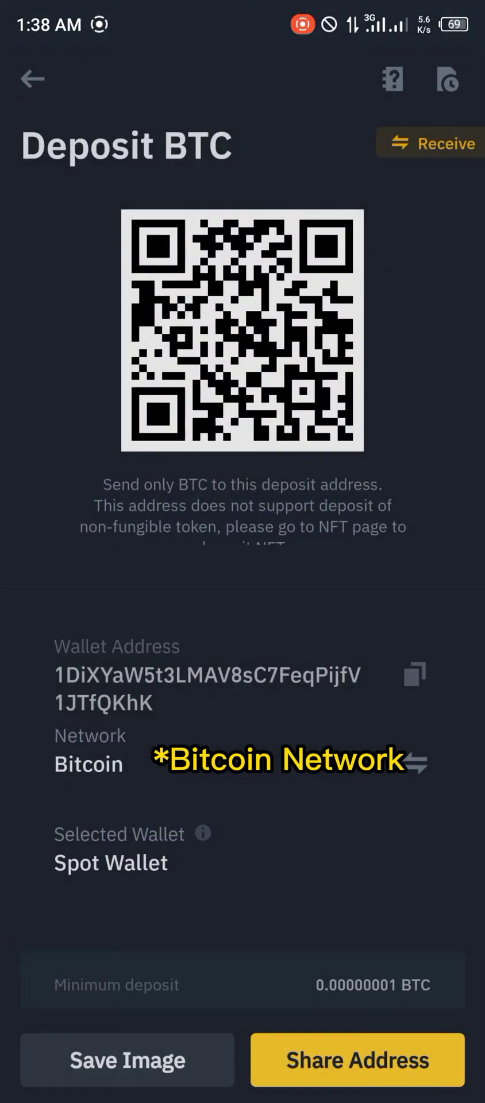
left_click(414, 675)
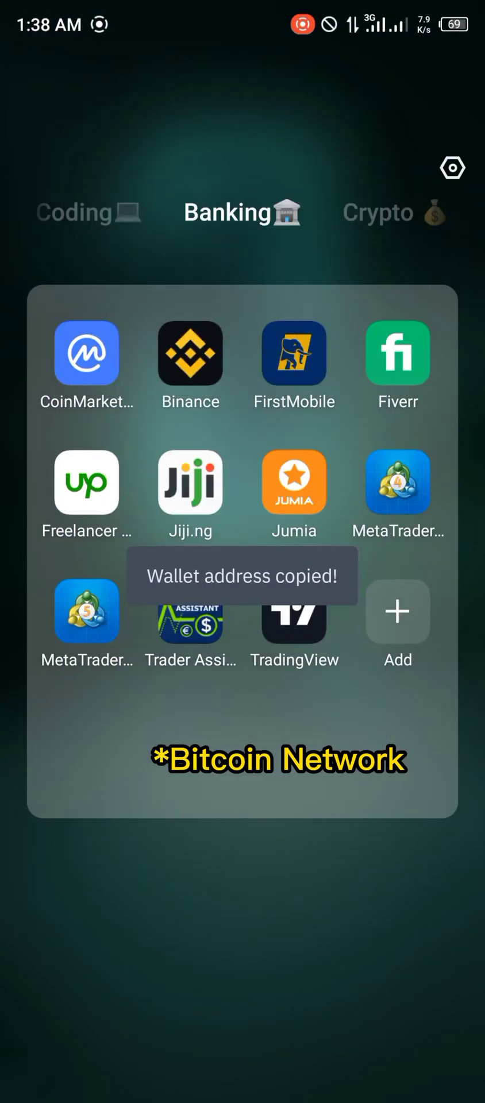
Step: Fill the Trust Wallet send form with the Binance address and 0.15 BTC, then continue
scroll("left", 3)
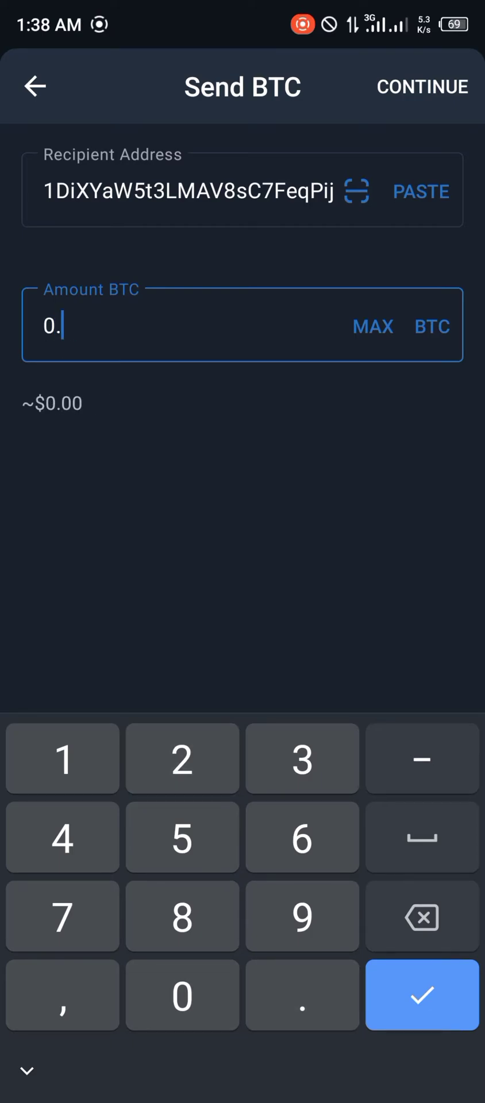
type("15")
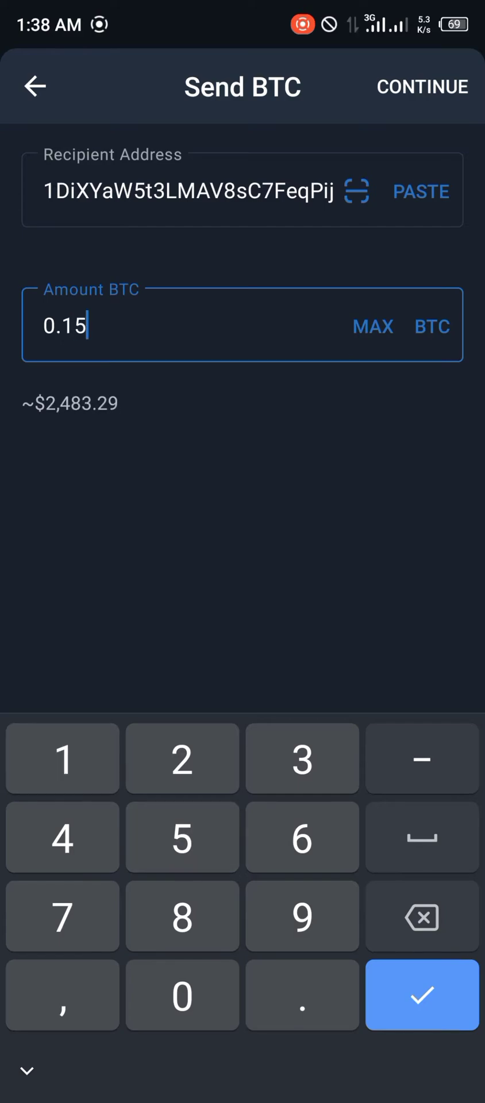
left_click(422, 995)
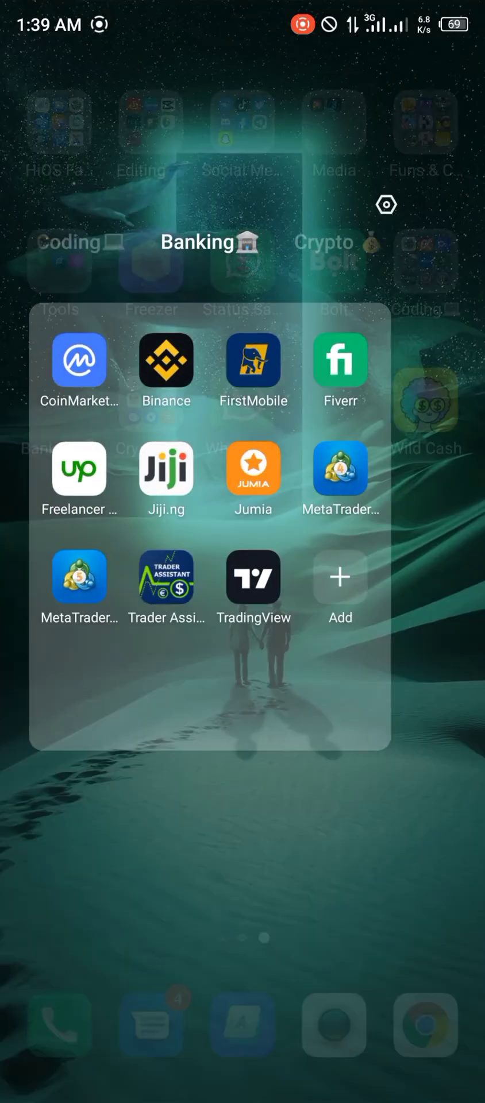
Step: On Convert, search 'usd' to set USDT as the source coin with BTC as target
left_click(165, 361)
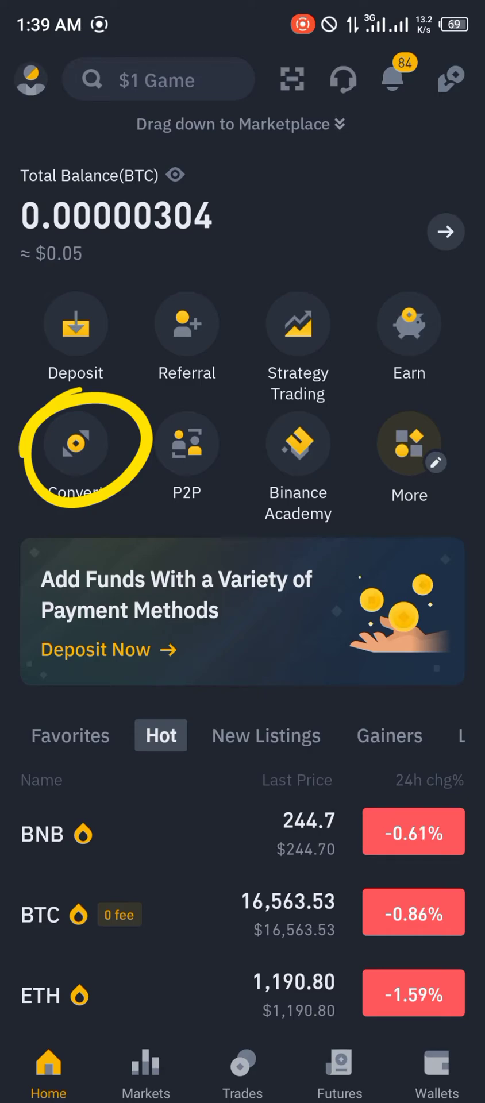
left_click(76, 445)
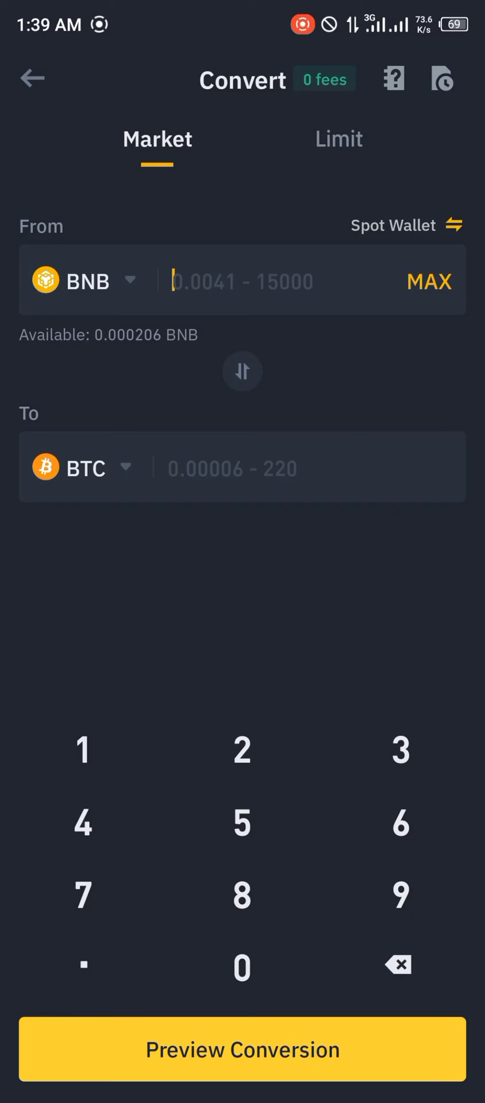
left_click(92, 281)
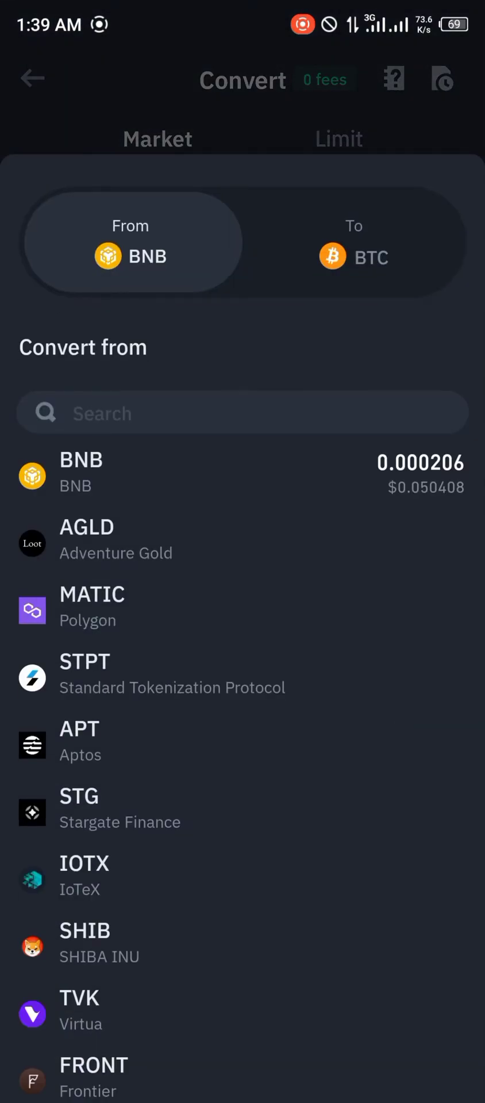
type("usd")
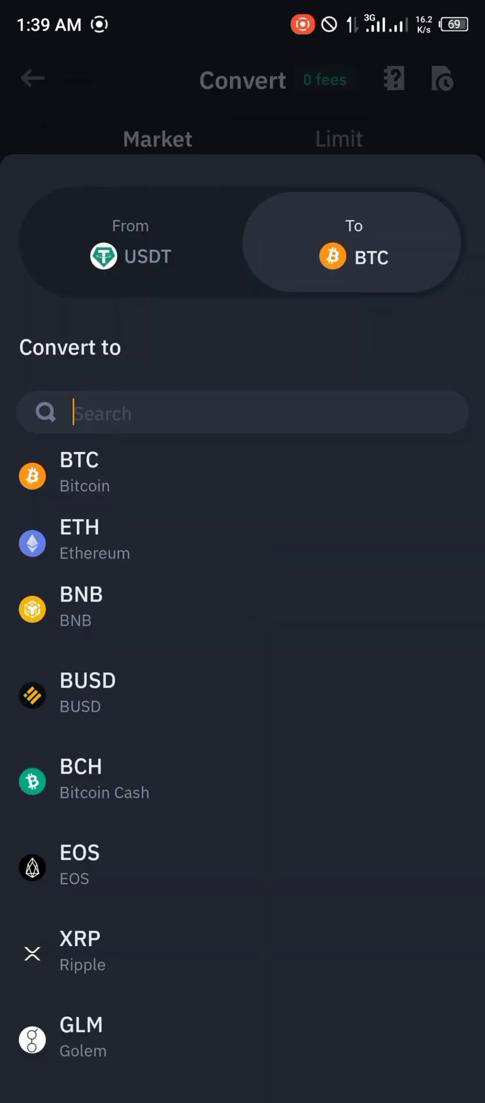
left_click(79, 472)
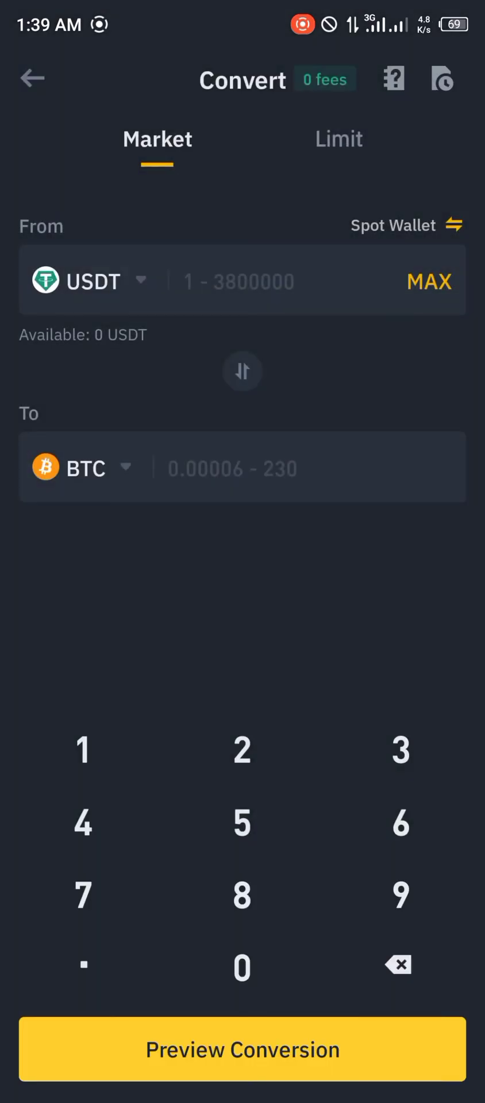
Step: Reverse to BTC→USDT, enter 0.15 BTC, preview the order and go back
left_click(243, 371)
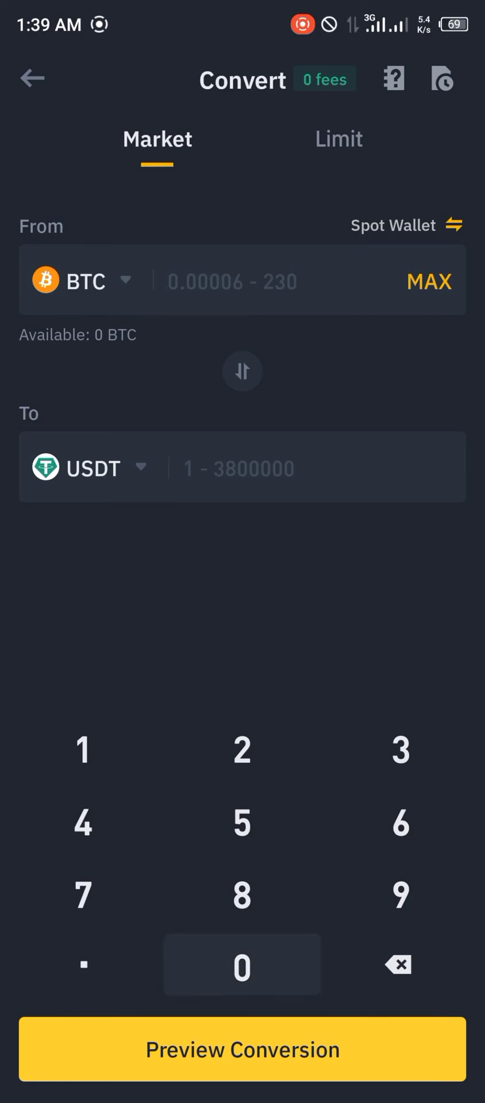
left_click(243, 280)
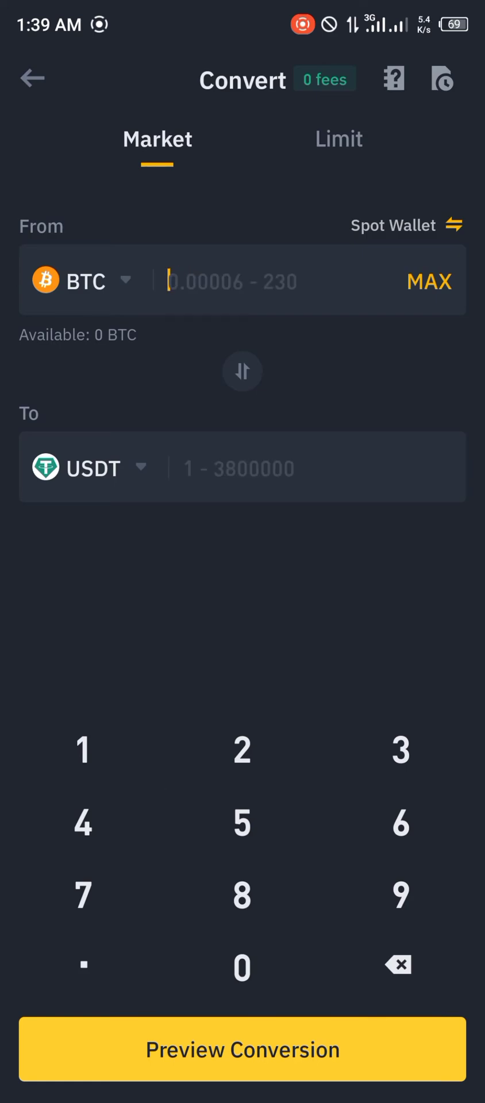
left_click(80, 967)
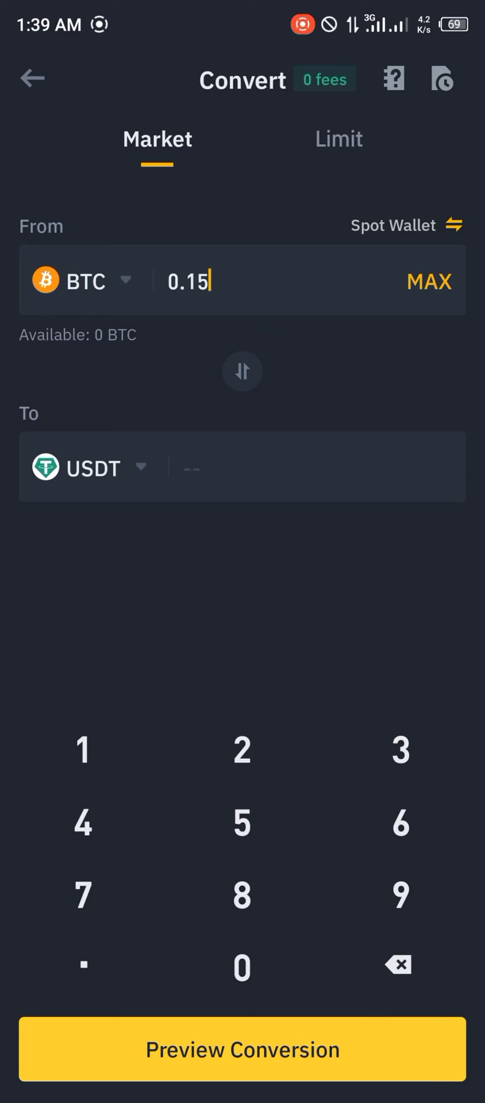
left_click(242, 1049)
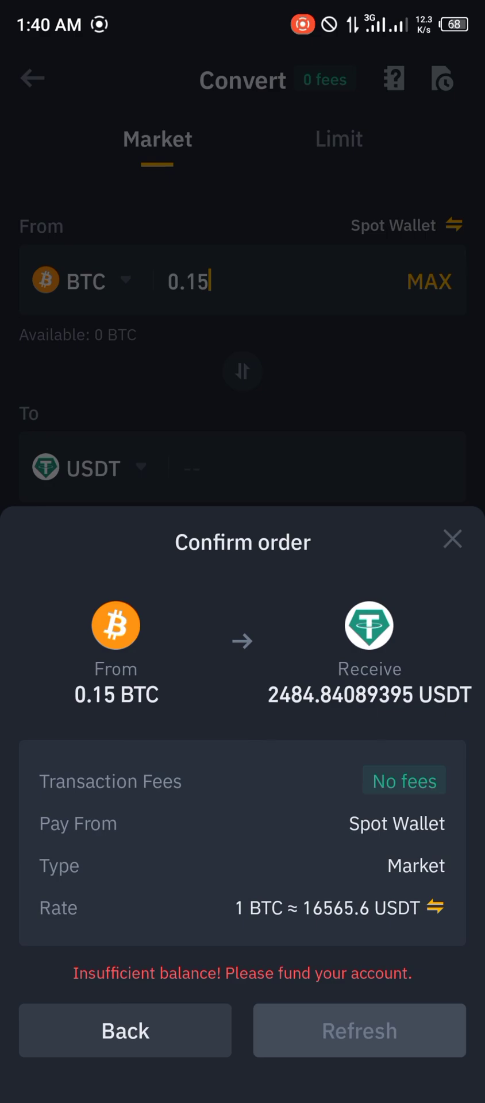
left_click(124, 1031)
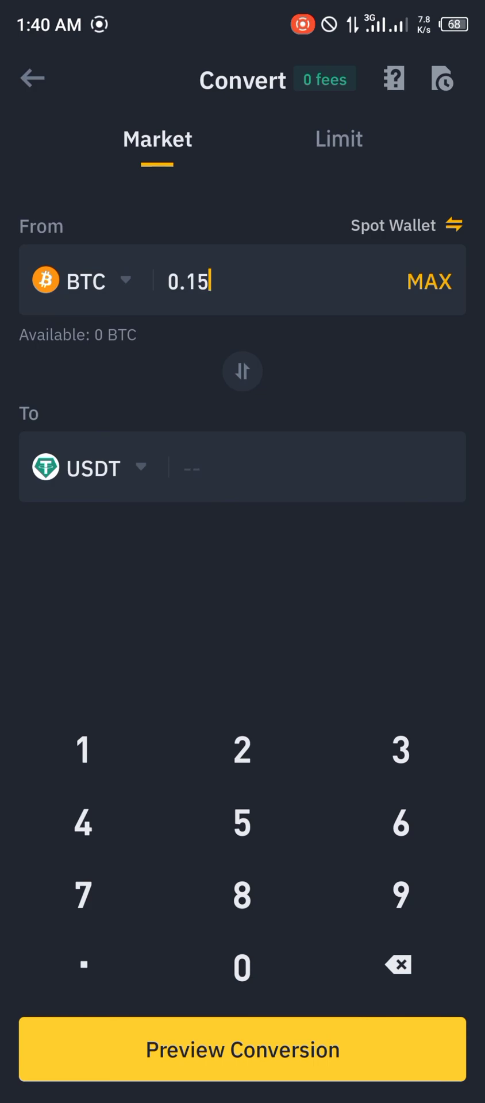